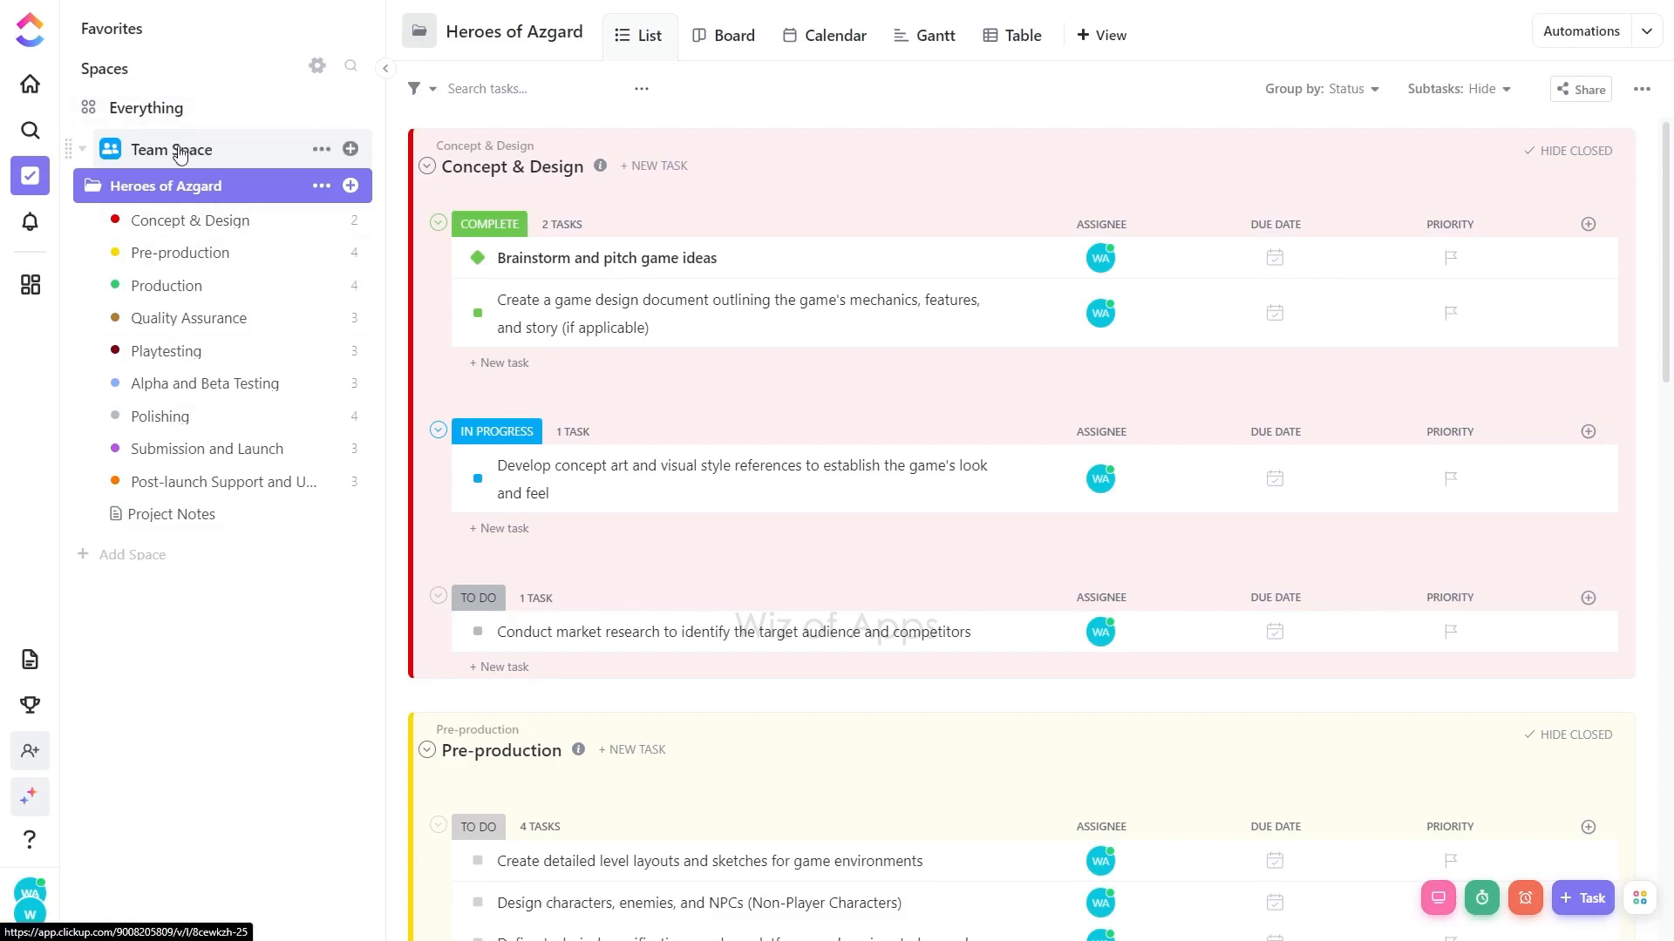
pyautogui.moveTo(321, 149)
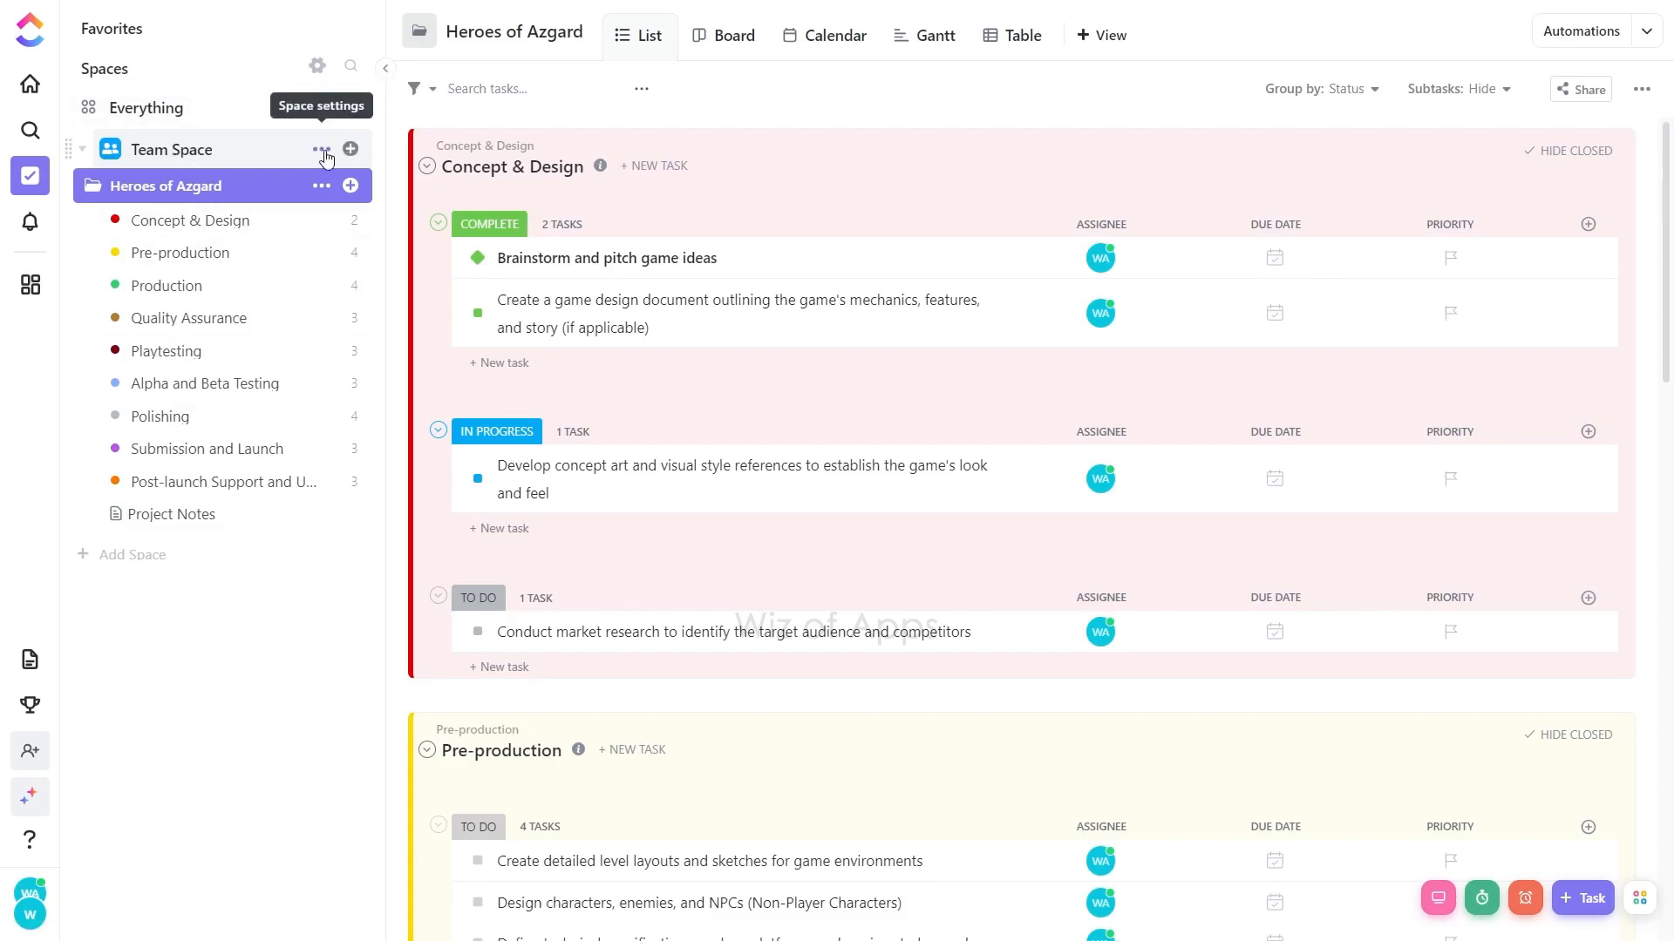
# - Open the Team Space options menu from its ••• button in the sidebar
pyautogui.click(321, 149)
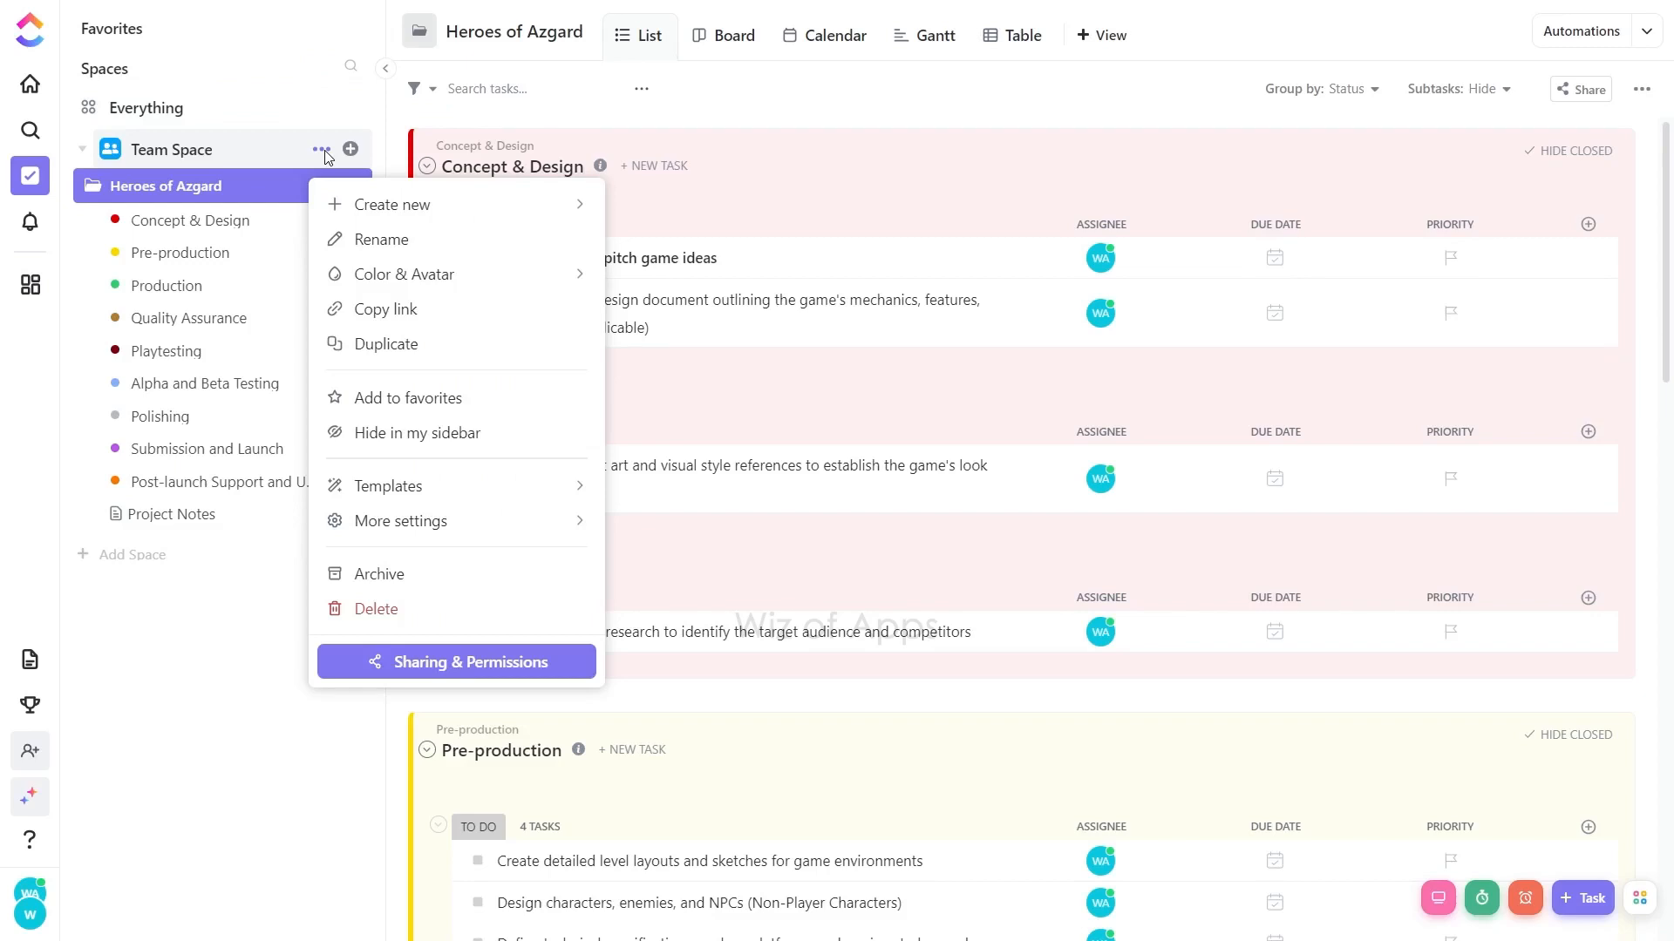
pyautogui.moveTo(401, 522)
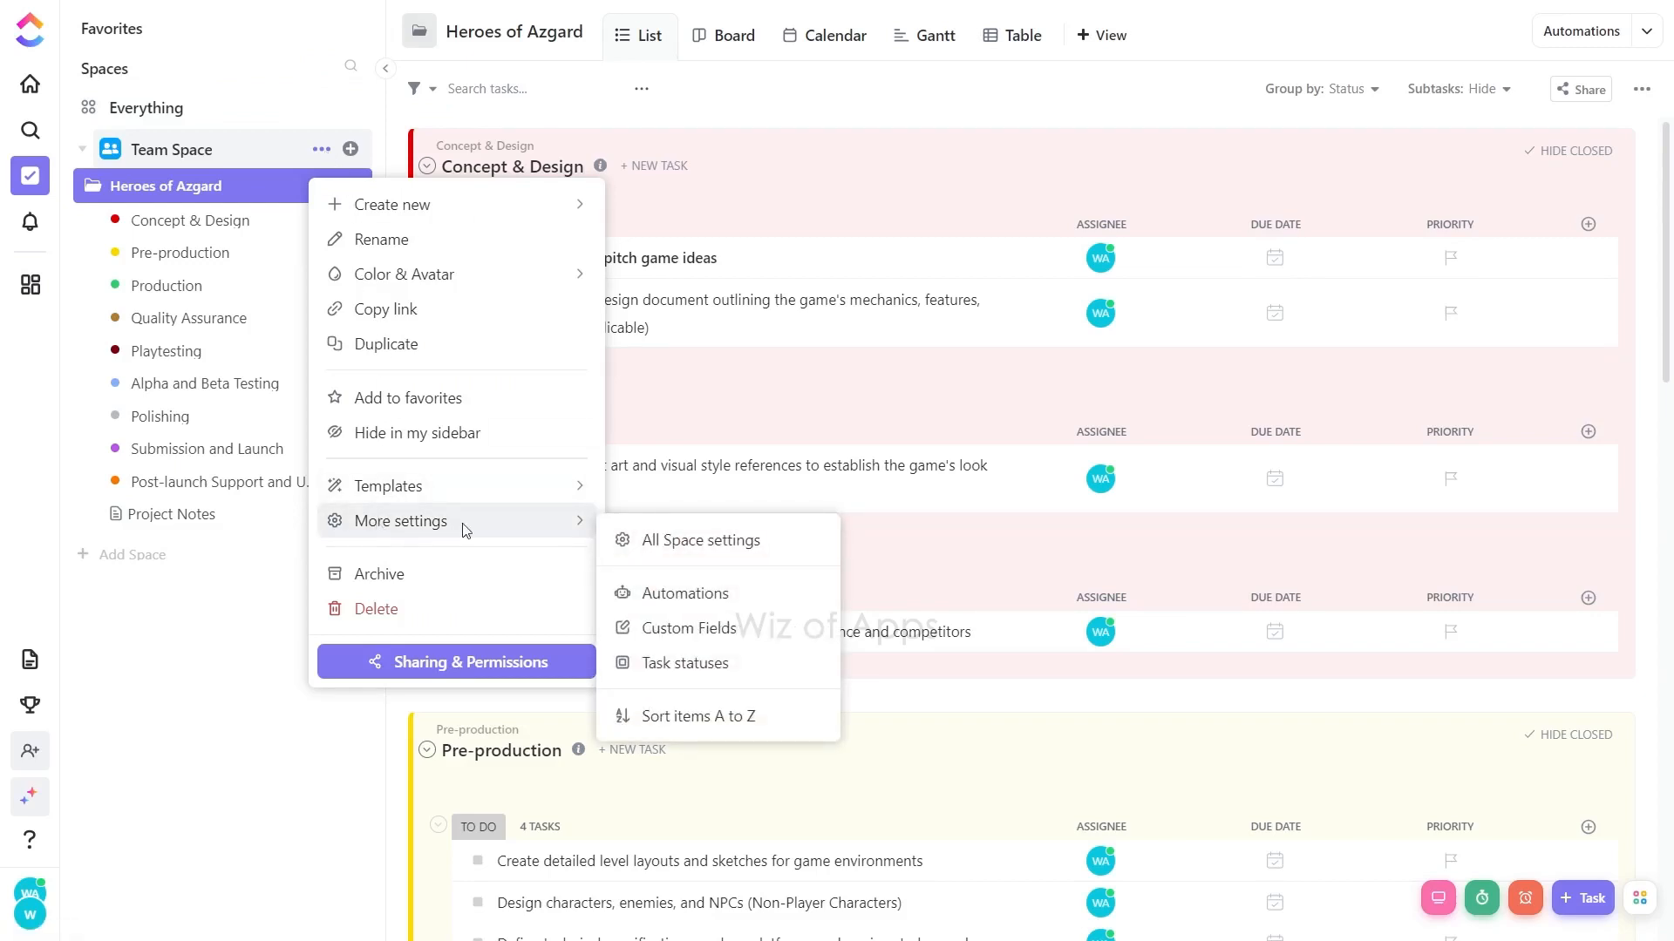
pyautogui.moveTo(689, 546)
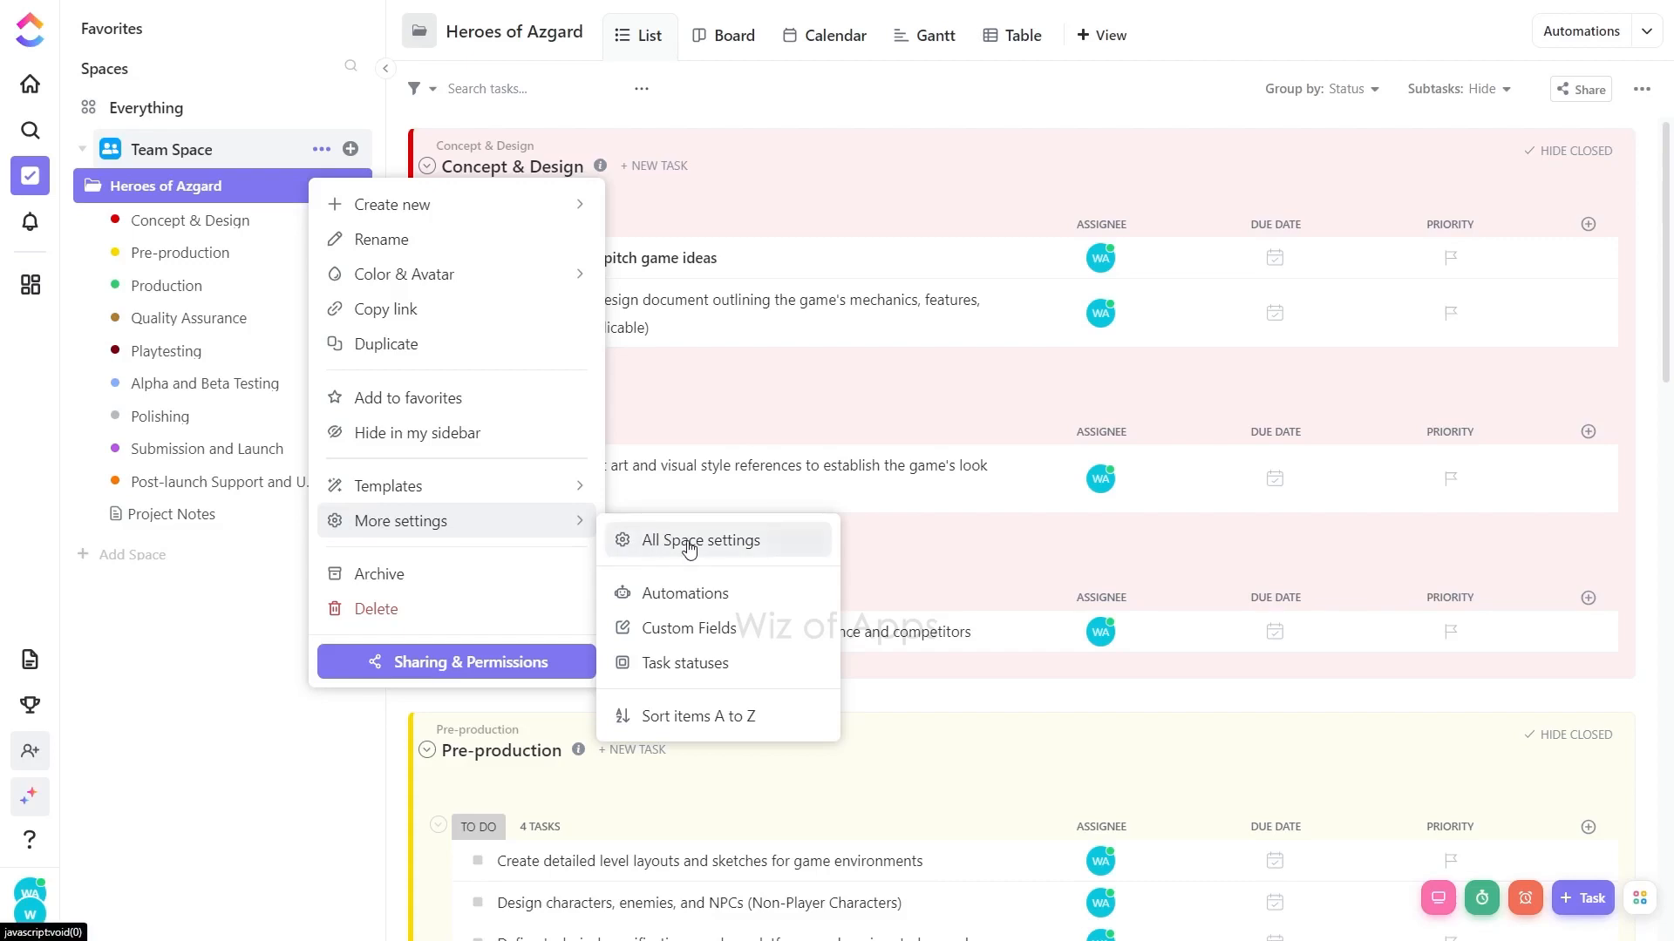
# - Open All Space settings and make Workload the default view for Team Space
pyautogui.click(701, 540)
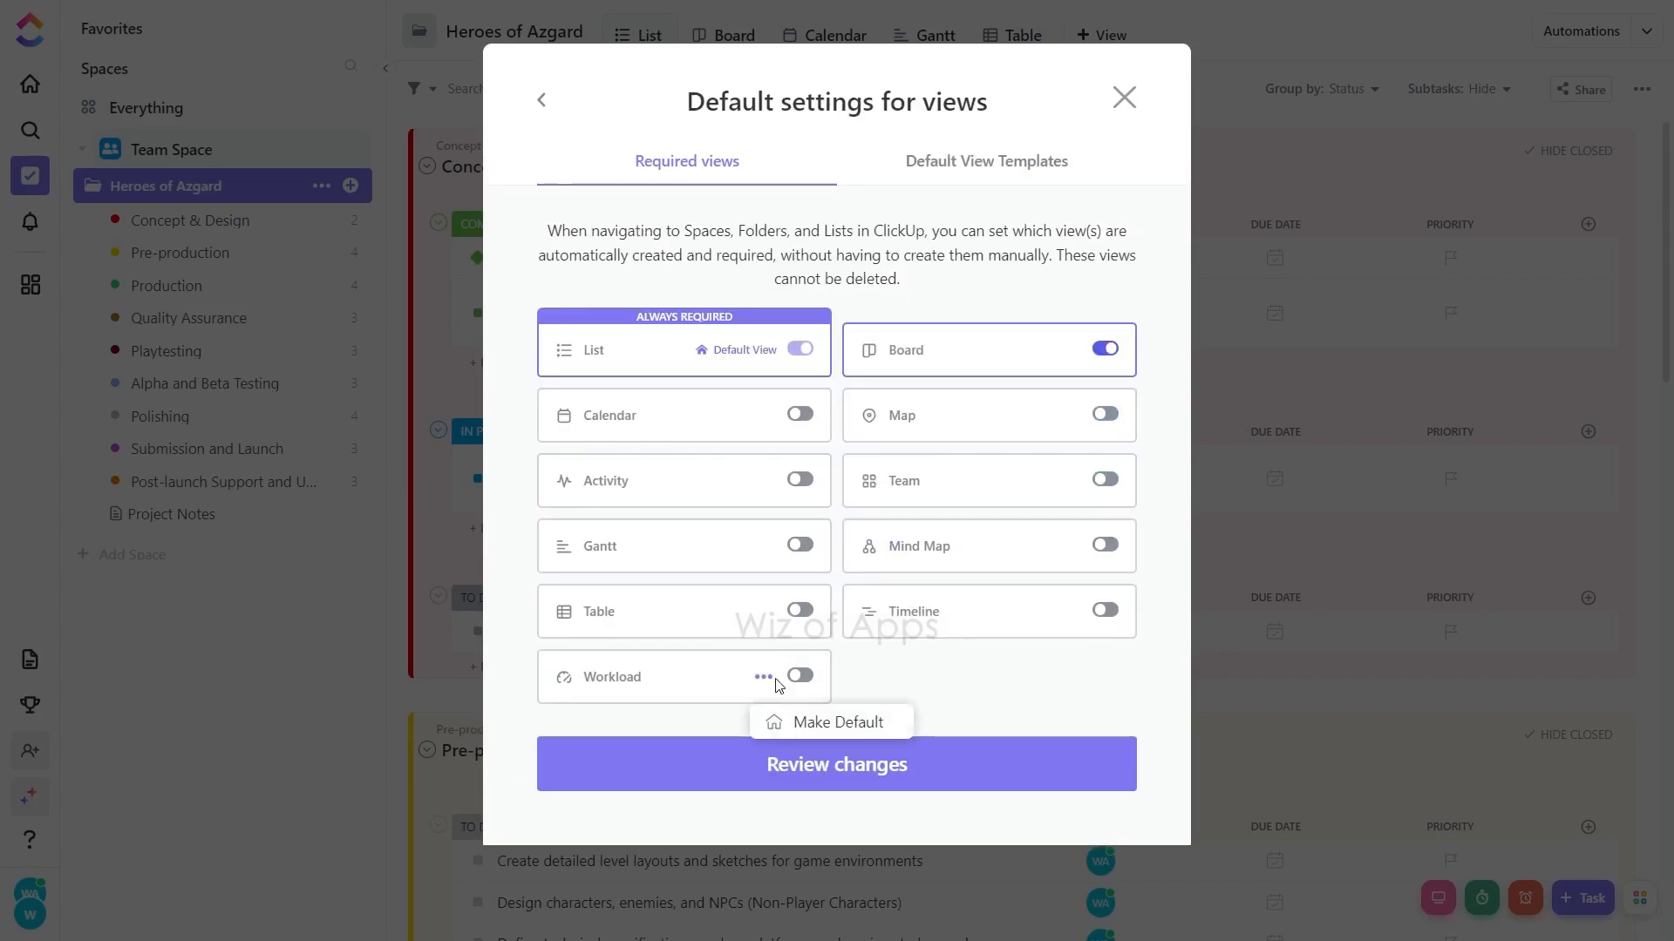
pyautogui.moveTo(804, 731)
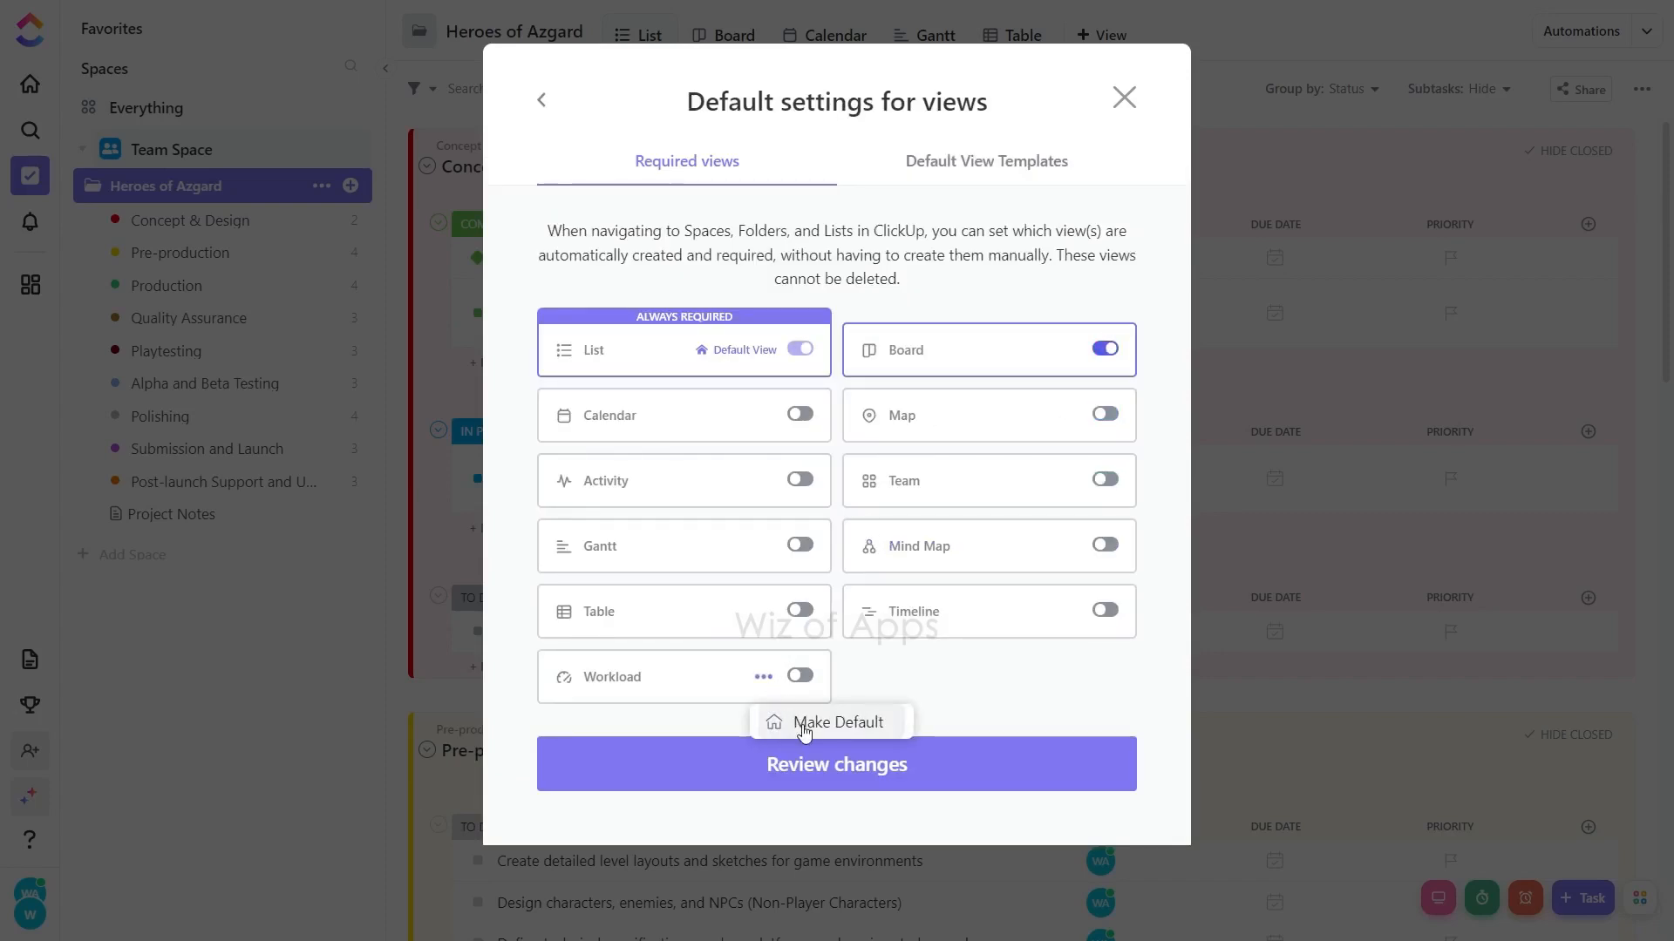
pyautogui.click(837, 722)
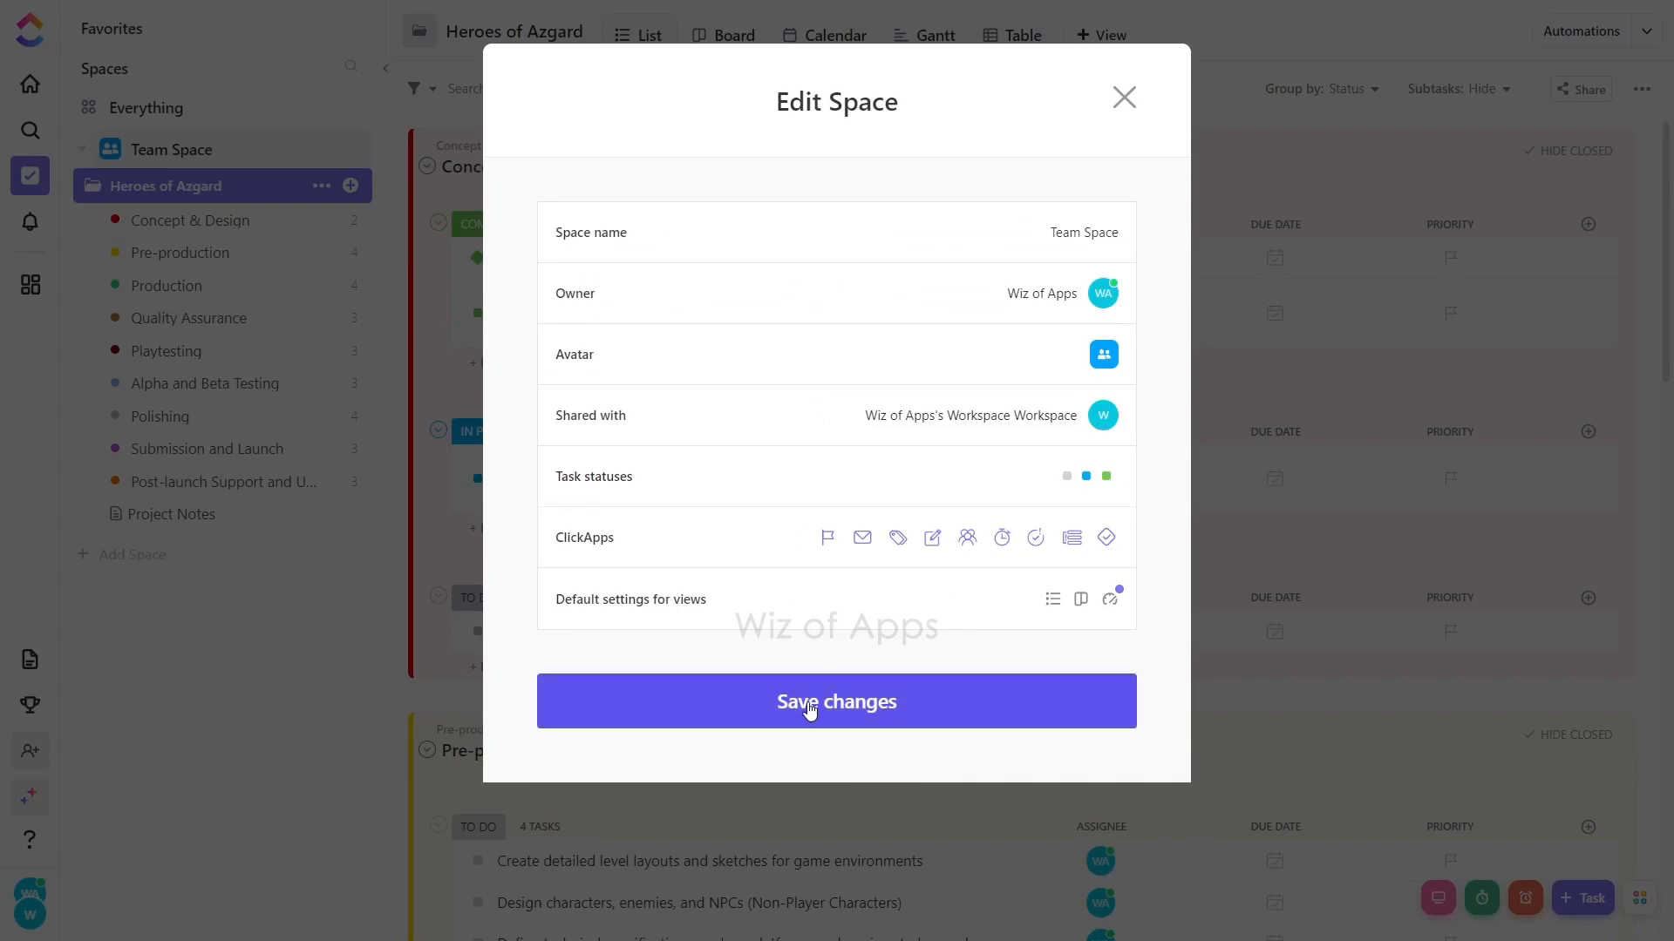
# - Save the Edit Space changes so Workload shows as a Heroes of Azgard view tab
pyautogui.click(811, 700)
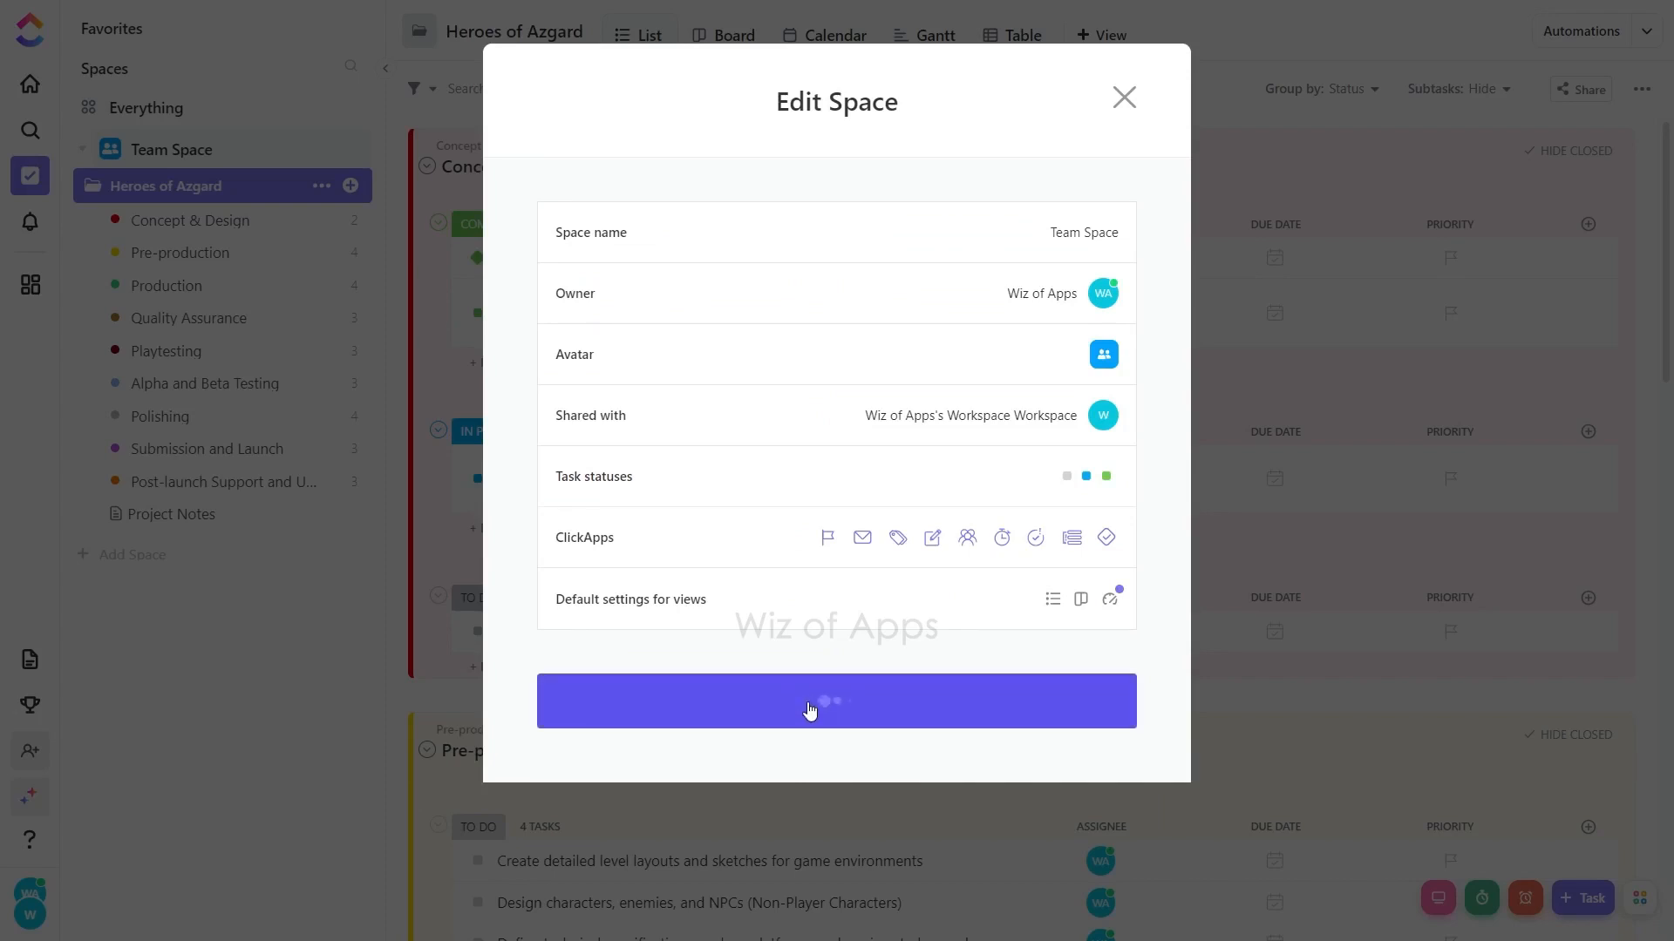
pyautogui.click(1124, 97)
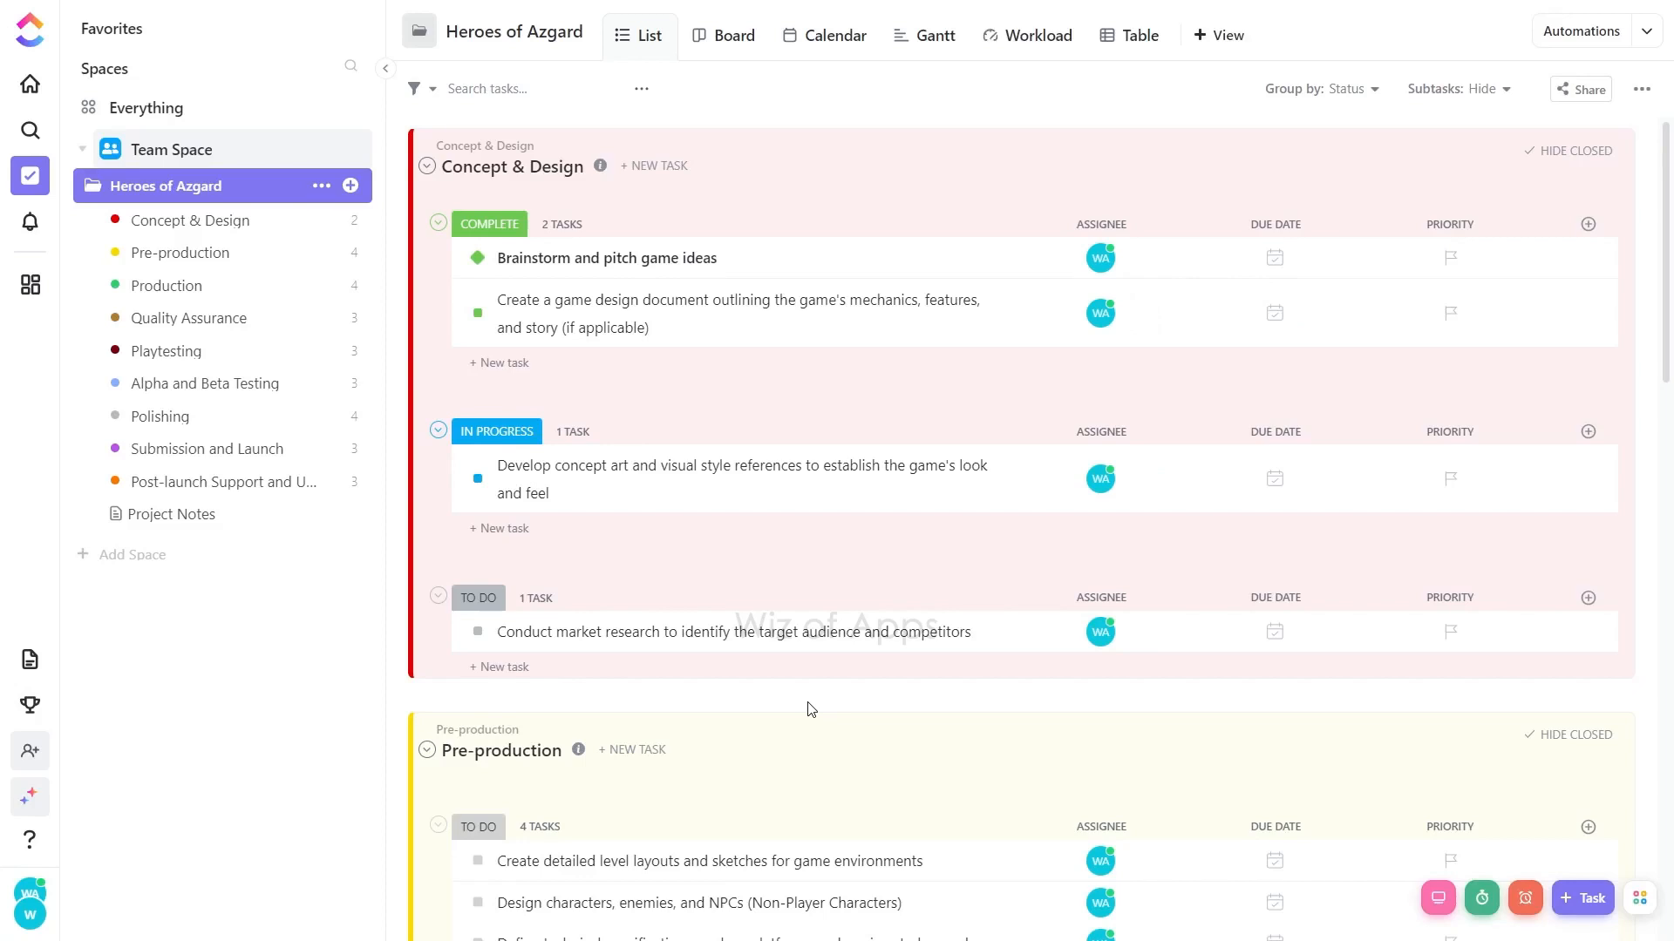